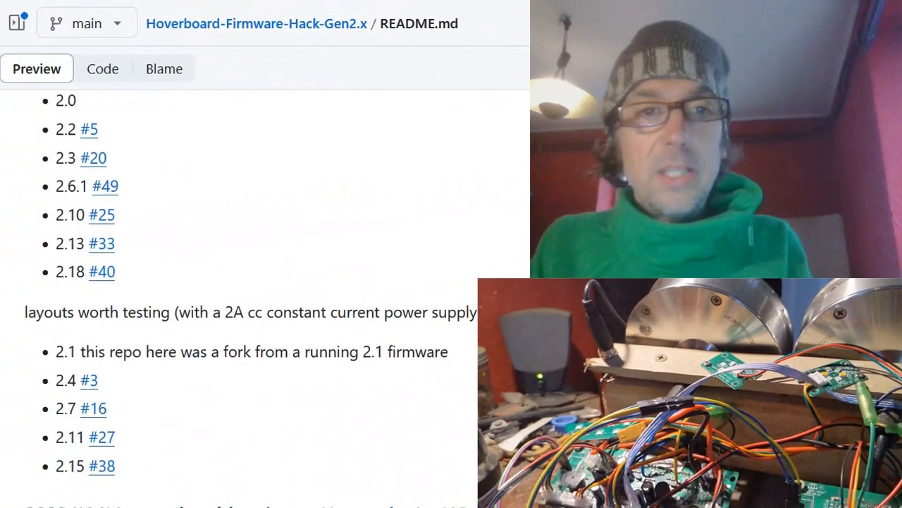
Scroll down the Hoverboard-Firmware-Hack-Gen2.x README to review the firmware version lists.
{"action": "scroll", "scroll_direction": "down", "scroll_amount": 3}
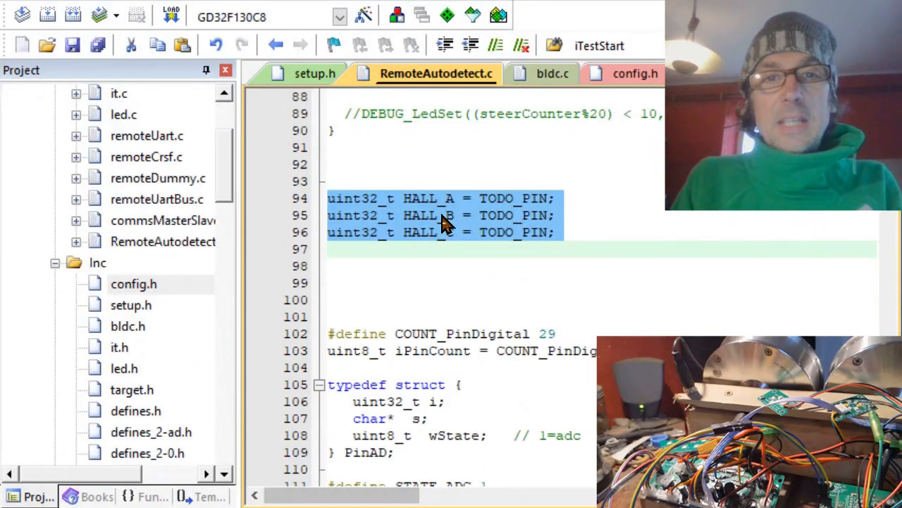
Deselect the HALL pin lines in RemoteAutodetect.c and switch to the Arduino Autodetect sketch.
{"action": "left_click", "coordinate": [417, 197]}
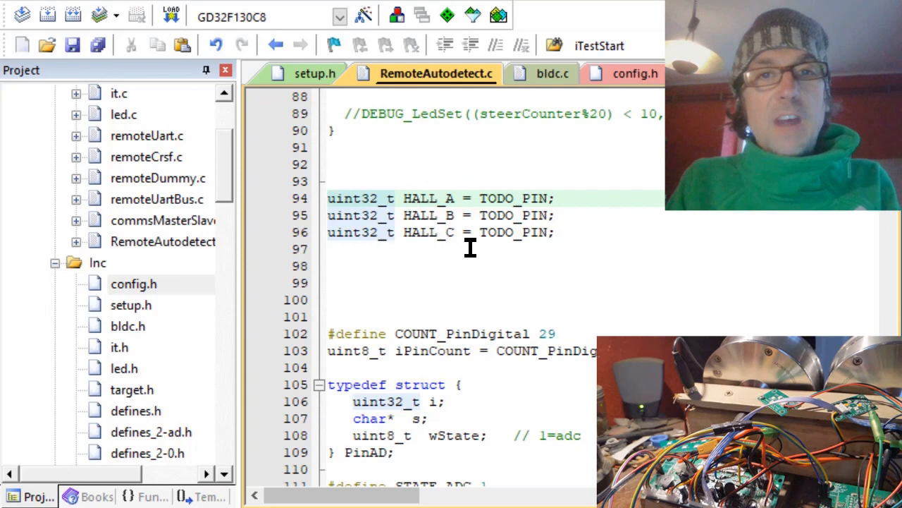
{"action": "mouse_move", "coordinate": [578, 85]}
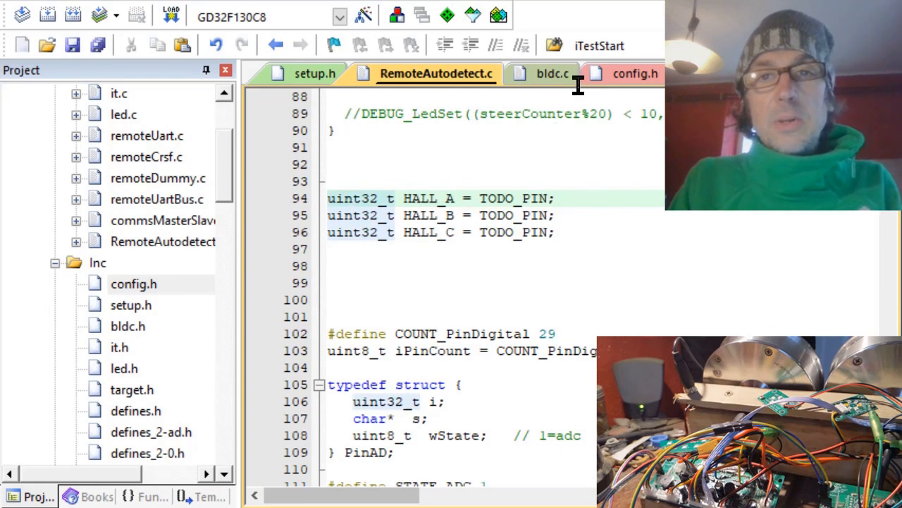
{"action": "left_click", "coordinate": [631, 74]}
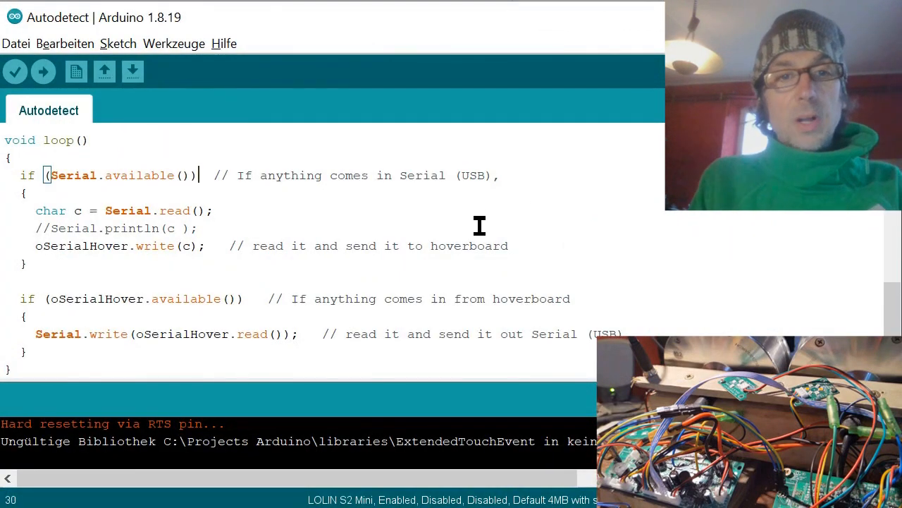
{"action": "key", "text": "alt+tab"}
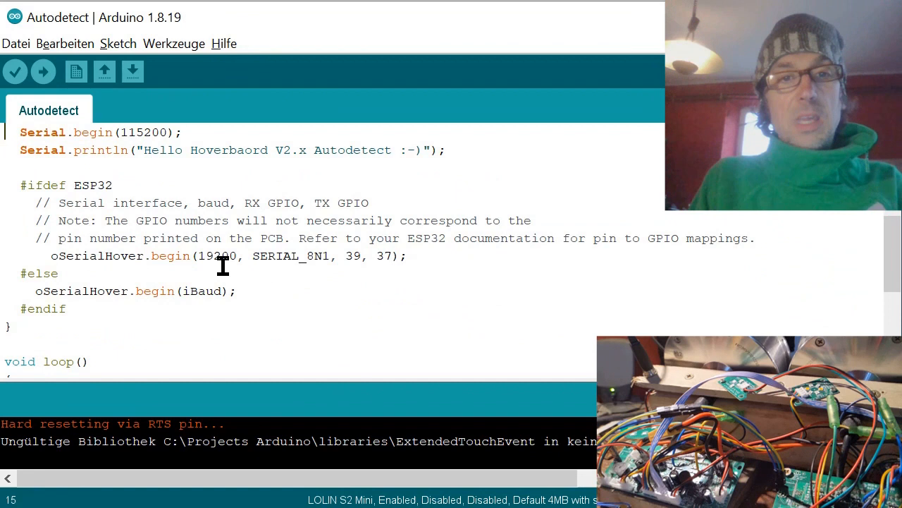
{"action": "double_click", "coordinate": [217, 256]}
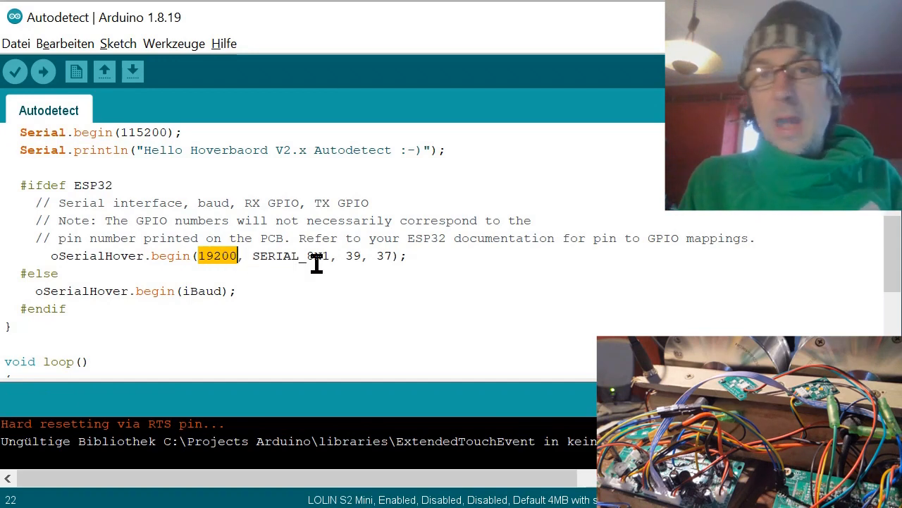
{"action": "key", "text": "alt+tab"}
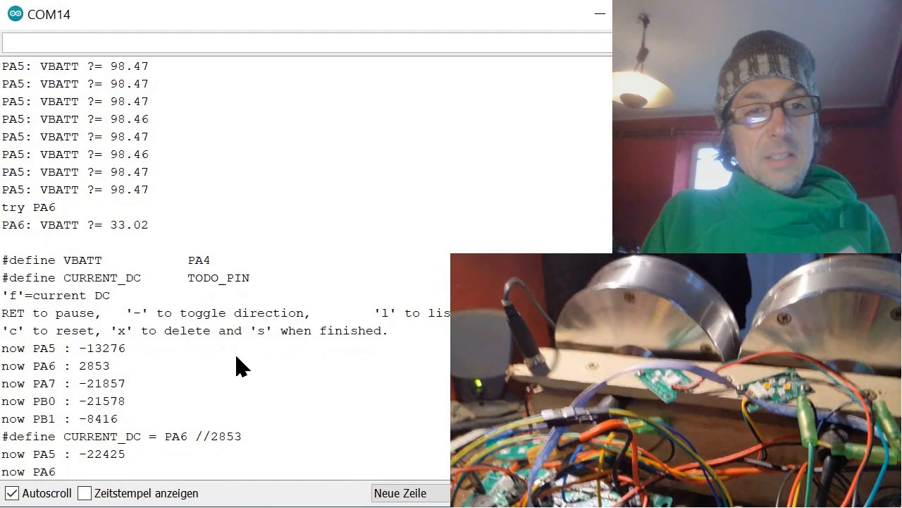
{"action": "mouse_move", "coordinate": [88, 375]}
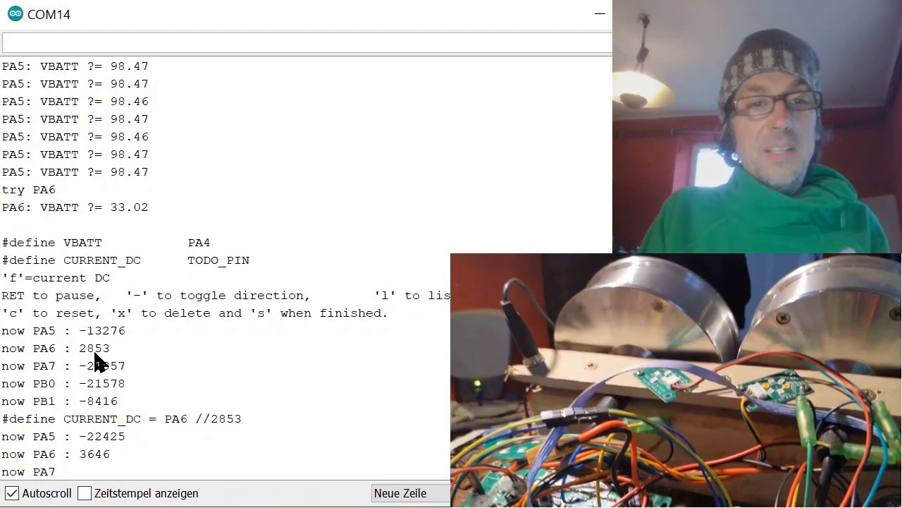
{"action": "mouse_move", "coordinate": [182, 359]}
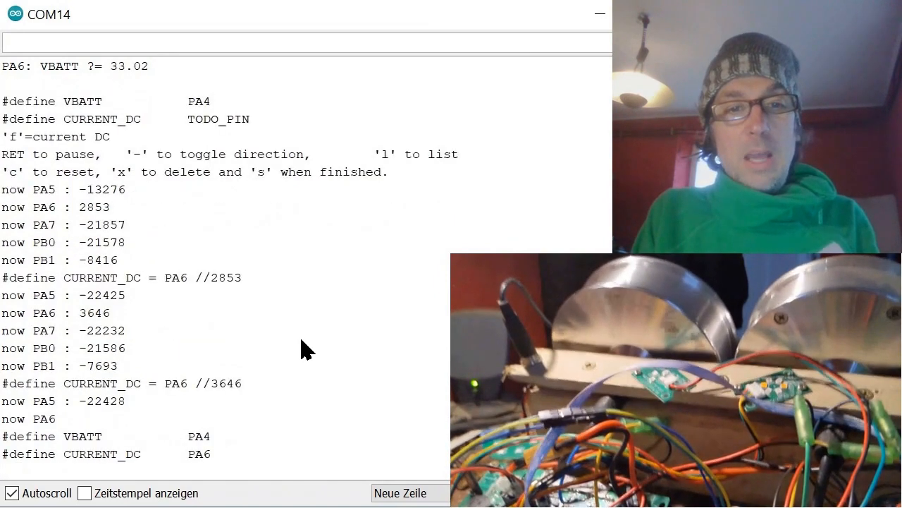
Scroll the Serial Monitor output showing the detected VBATT PA4 and CURRENT_DC PA6 defines.
{"action": "scroll", "scroll_direction": "down", "scroll_amount": 3}
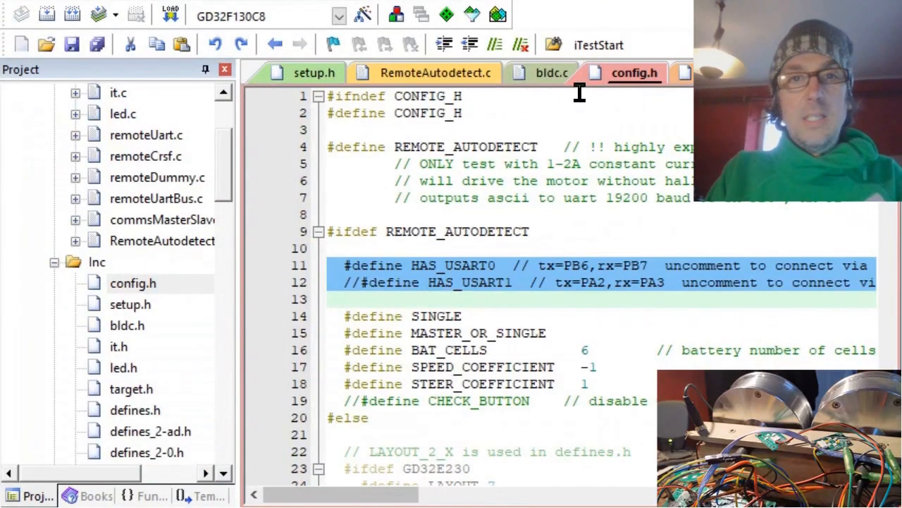
Show defines_2-ad.h with the BLDC gate pin defines PA10, PB15, PA9, PB14, PA8, PB13.
{"action": "left_click", "coordinate": [434, 73]}
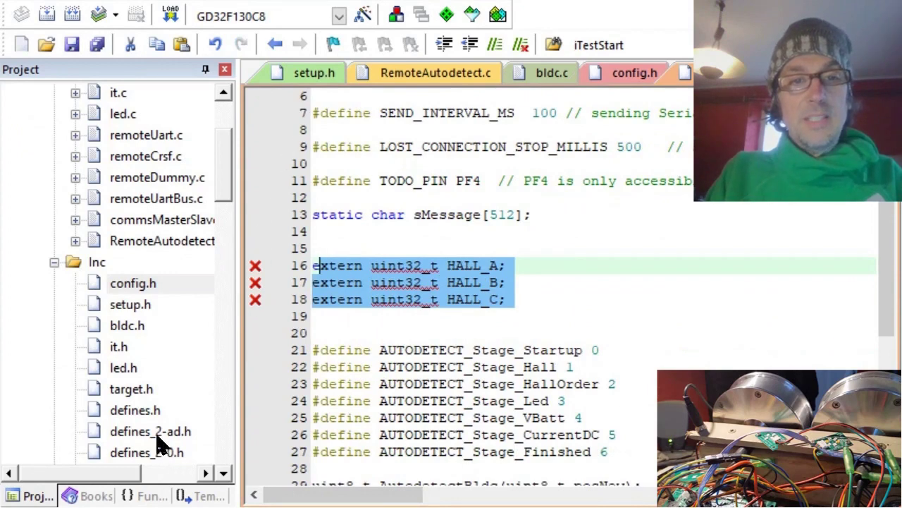
{"action": "double_click", "coordinate": [150, 431]}
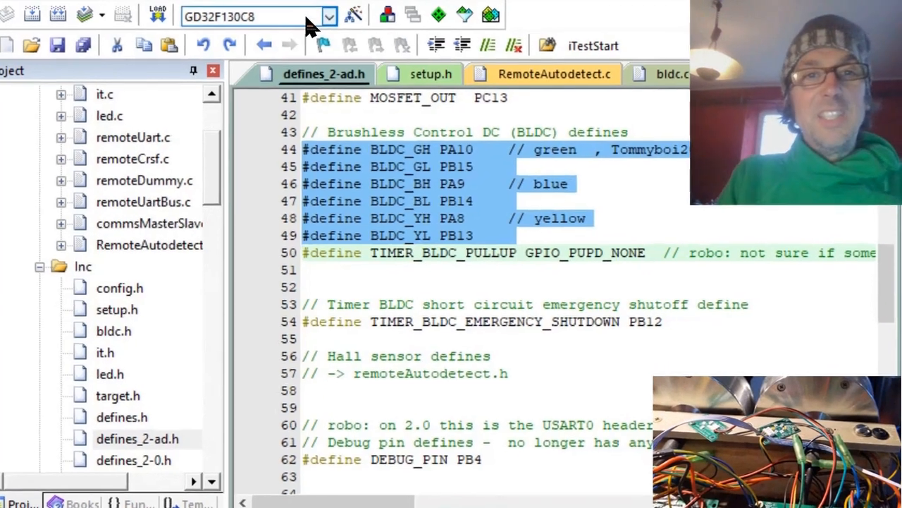
Select MM32SPIN05 as the Hoverboard project's build target from the target list.
{"action": "left_click", "coordinate": [327, 16]}
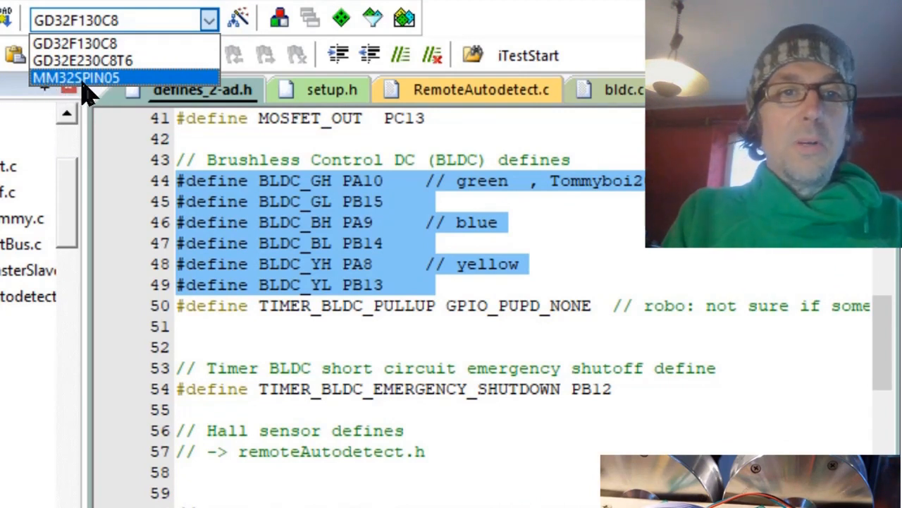
{"action": "left_click", "coordinate": [78, 76]}
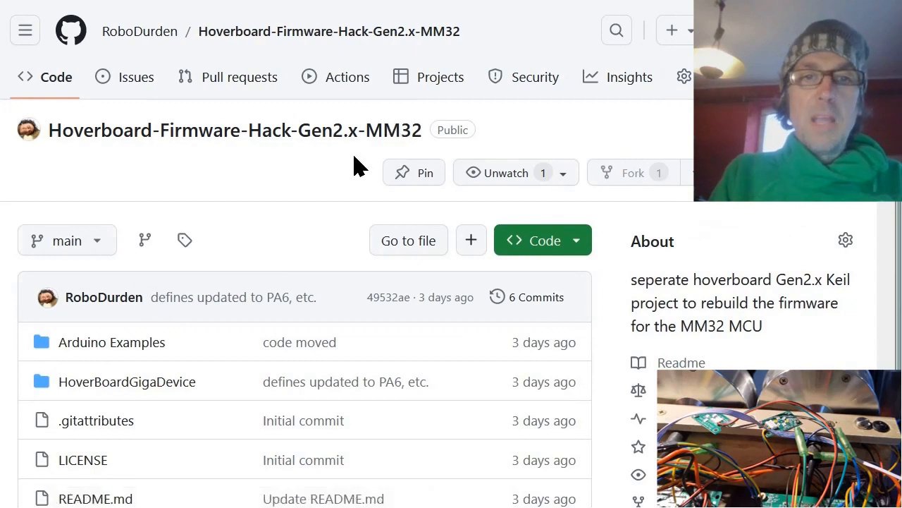
{"action": "mouse_move", "coordinate": [321, 178]}
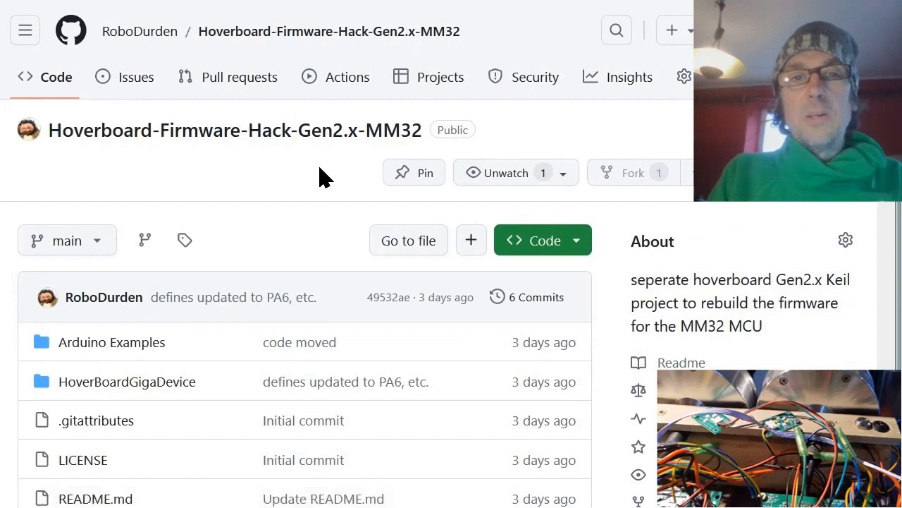
{"action": "mouse_move", "coordinate": [375, 172]}
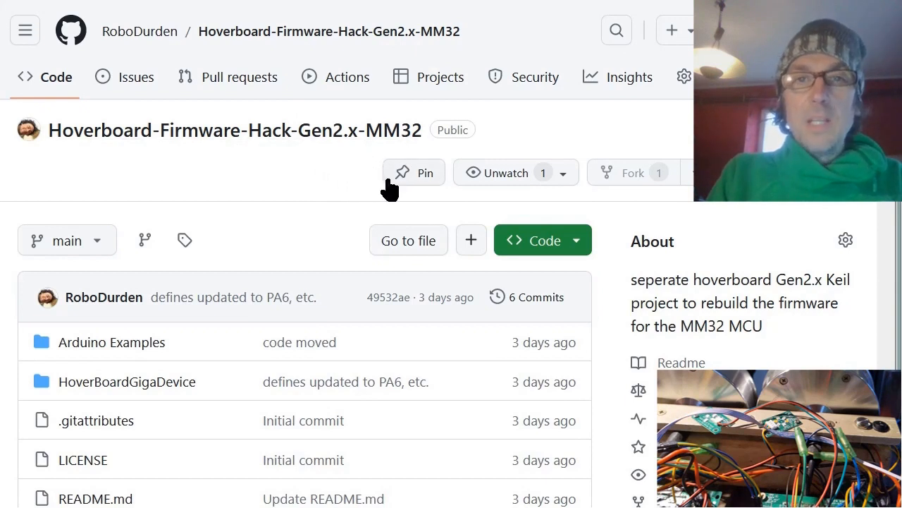
{"action": "mouse_move", "coordinate": [409, 186]}
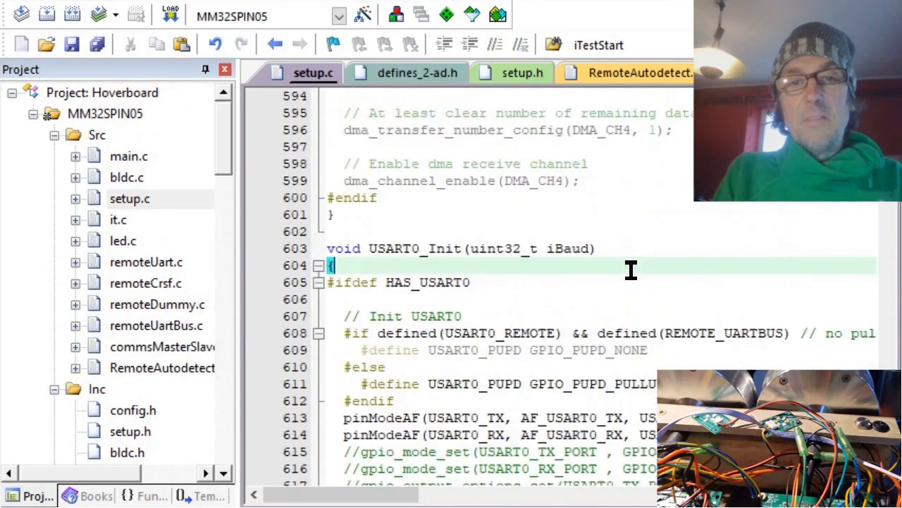
Scroll setup.c through USART0_Init to the USART_STEER_COM 19200-baud DMA setup, then switch windows.
{"action": "scroll", "scroll_direction": "down", "scroll_amount": 3}
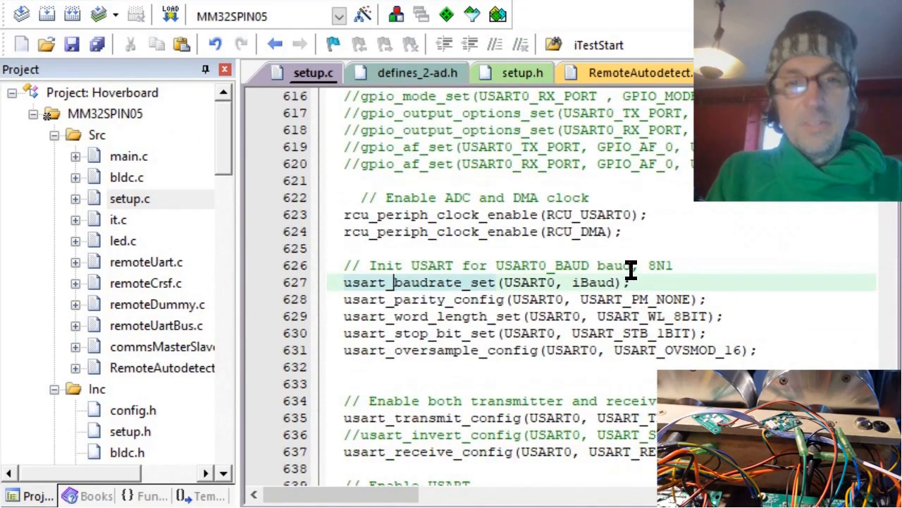
{"action": "scroll", "scroll_direction": "down", "scroll_amount": 3}
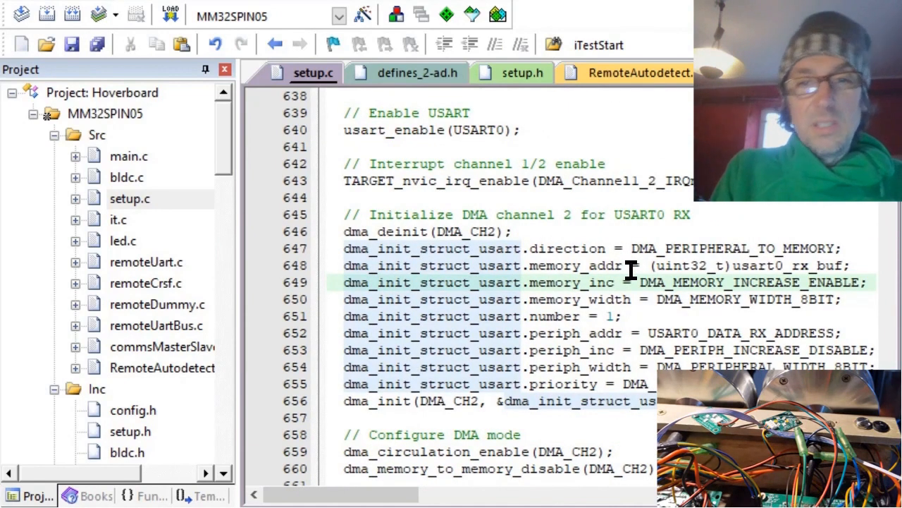
{"action": "scroll", "scroll_direction": "down", "scroll_amount": 3}
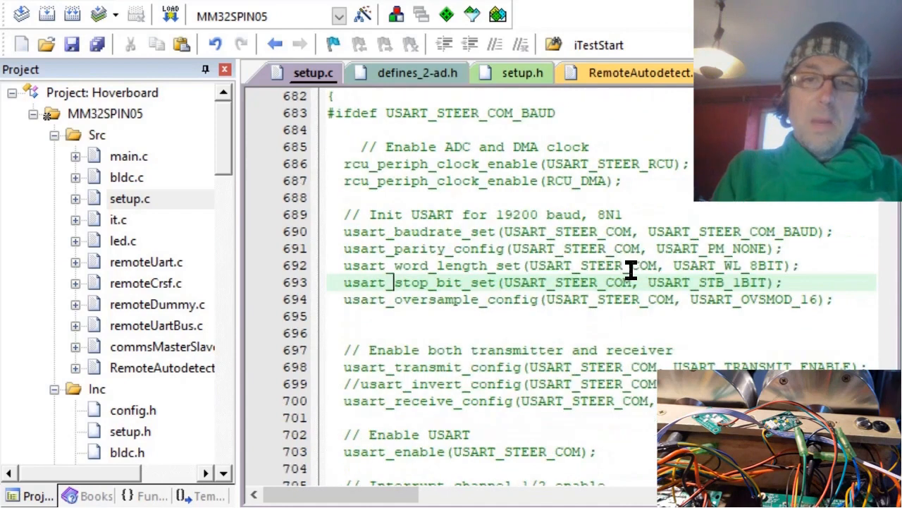
{"action": "scroll", "scroll_direction": "down", "scroll_amount": 3}
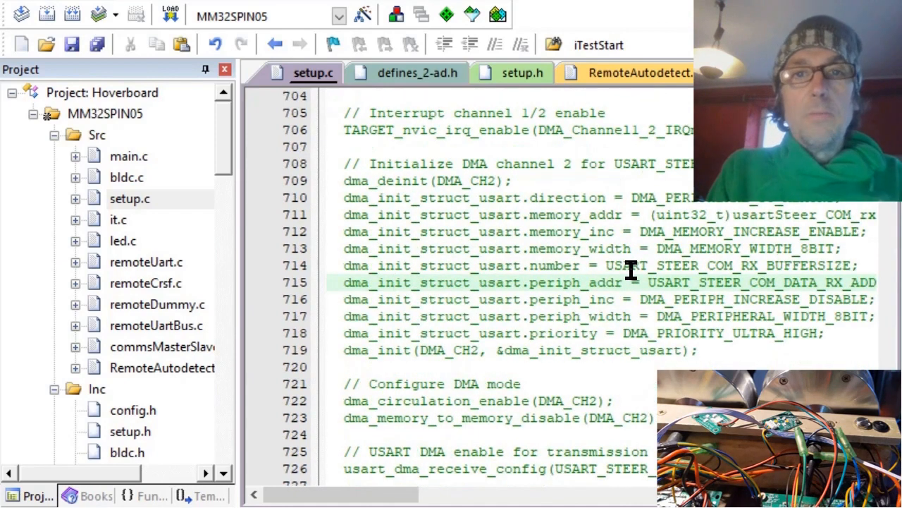
{"action": "key", "text": "alt+tab"}
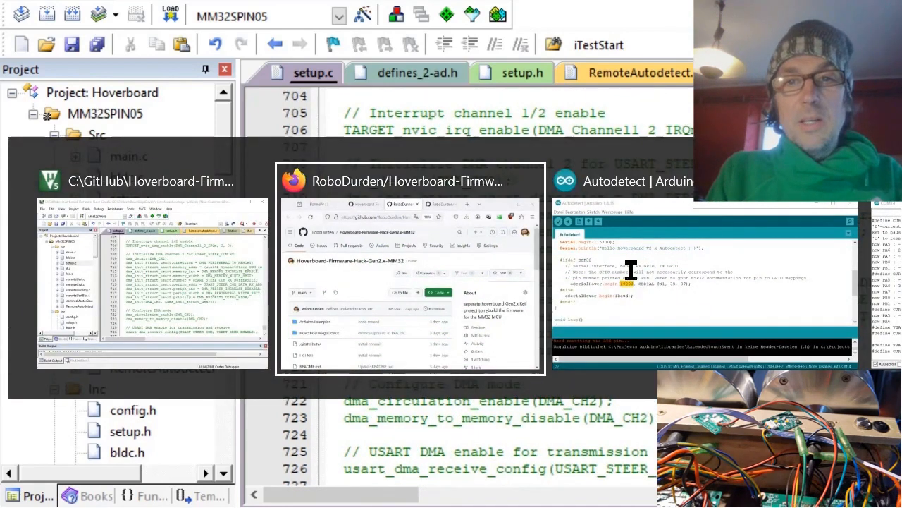